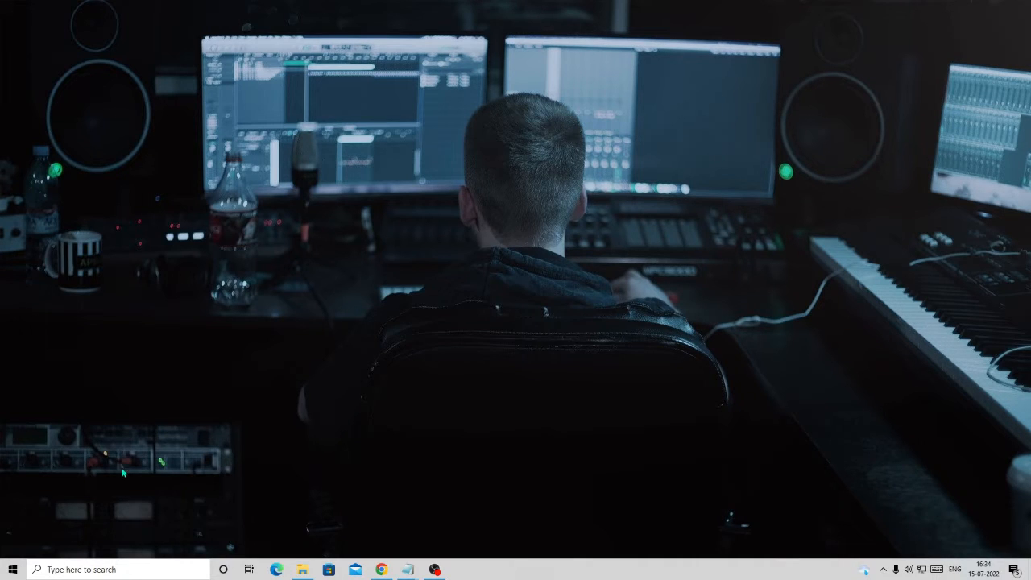
Search for 'filmora' and run the filmora_64bit_full846.exe installer from the results
text(f)
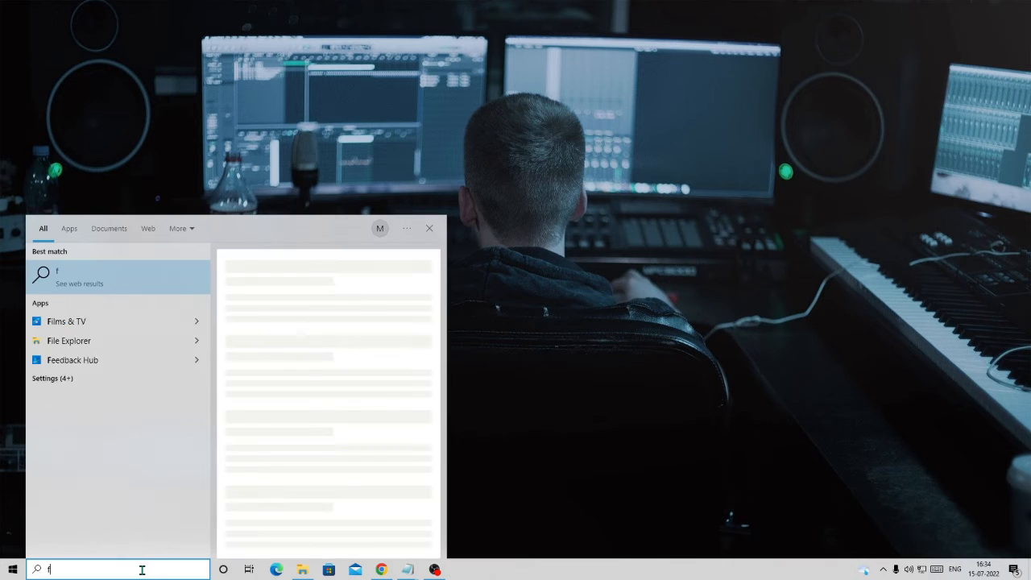
text(ilmore)
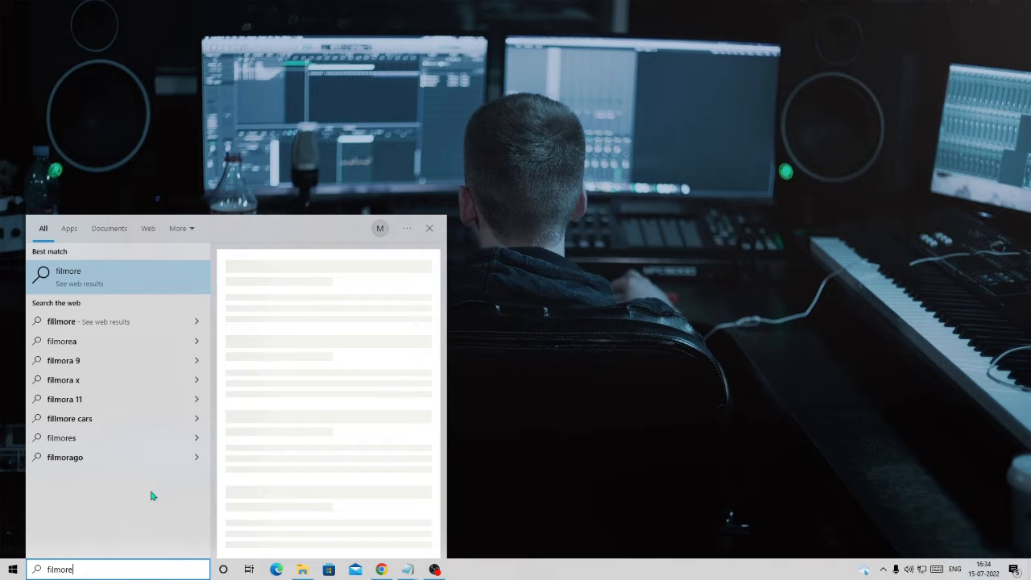
text(filmora_64bit_full846.exe)
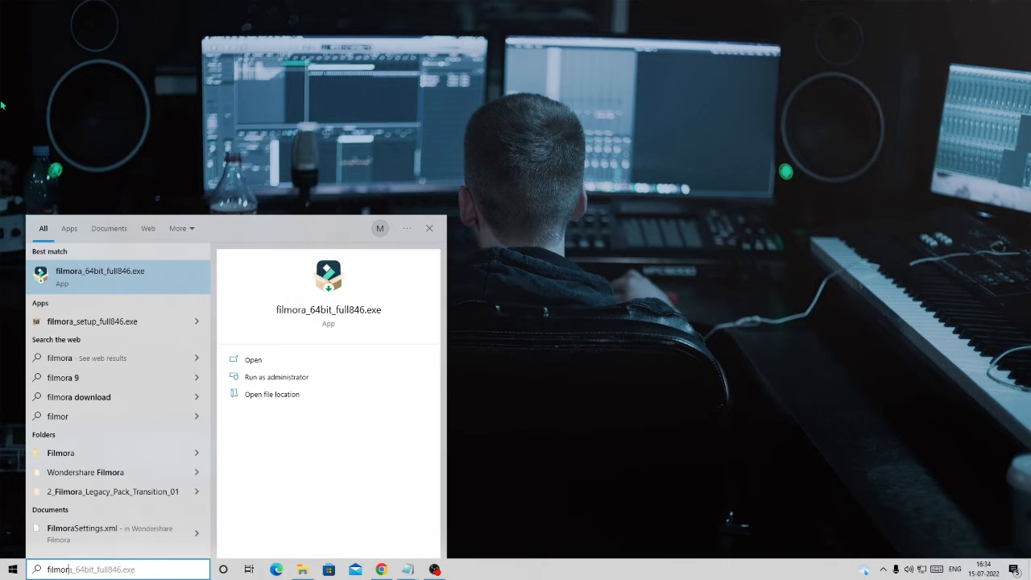
click(252, 359)
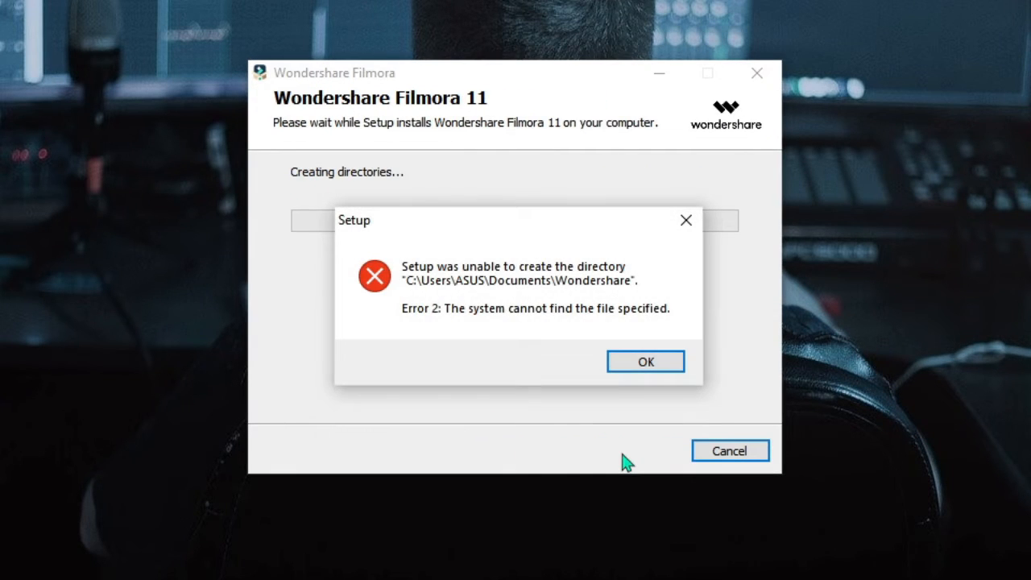
mouse_move(441, 298)
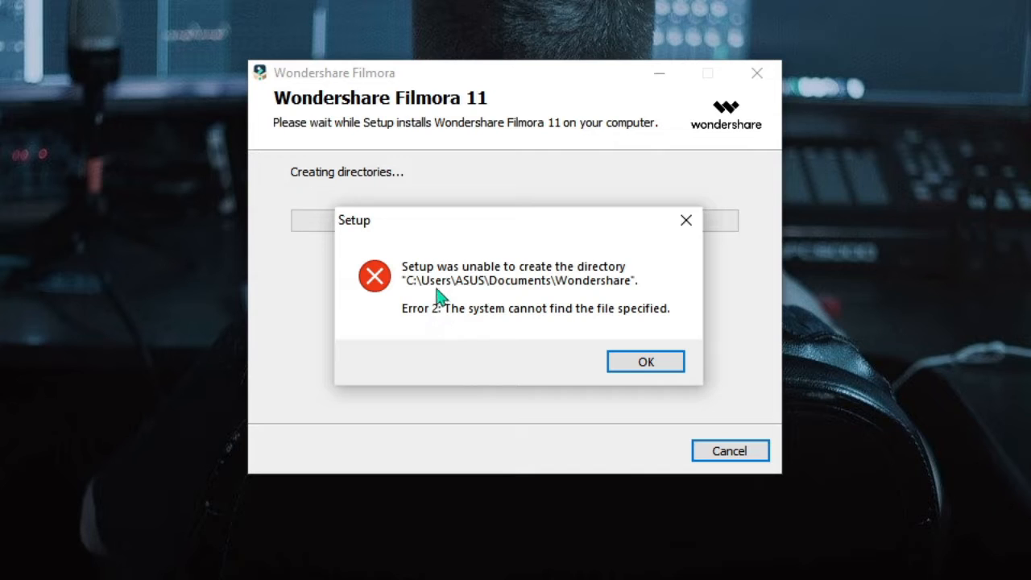
mouse_move(541, 280)
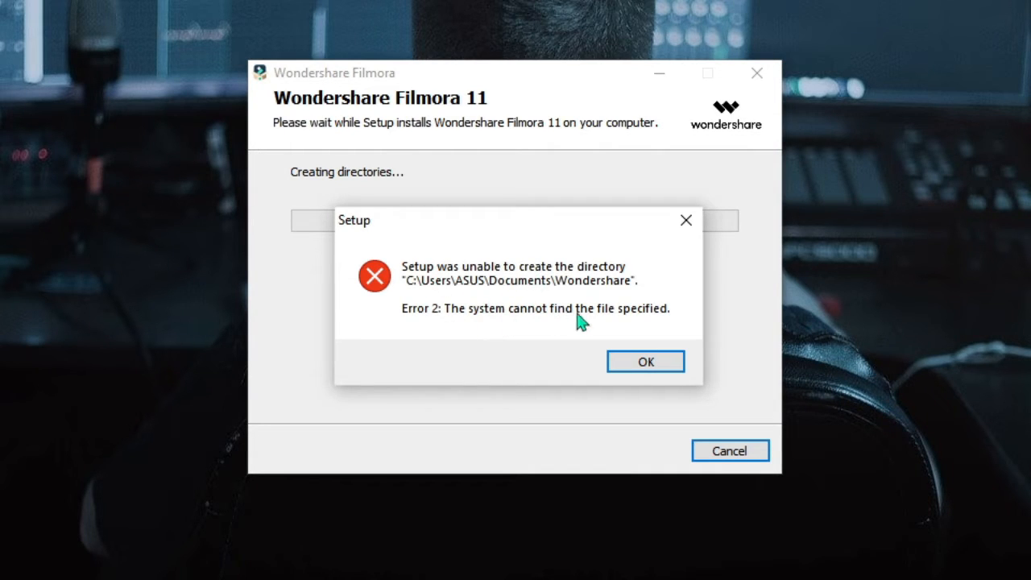
mouse_move(602, 334)
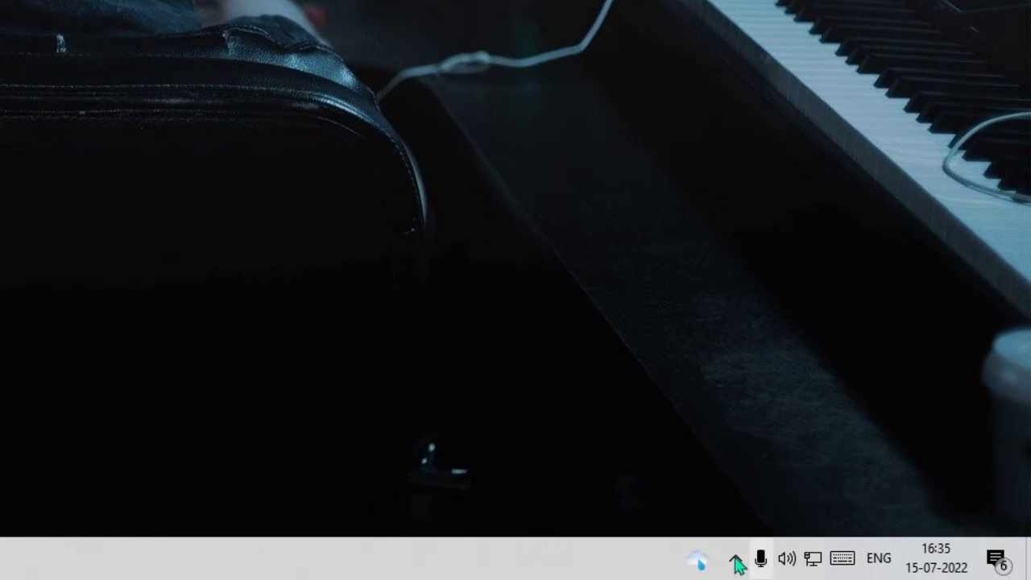
Reveal the hidden system-tray app icons, including Malwarebytes
click(735, 558)
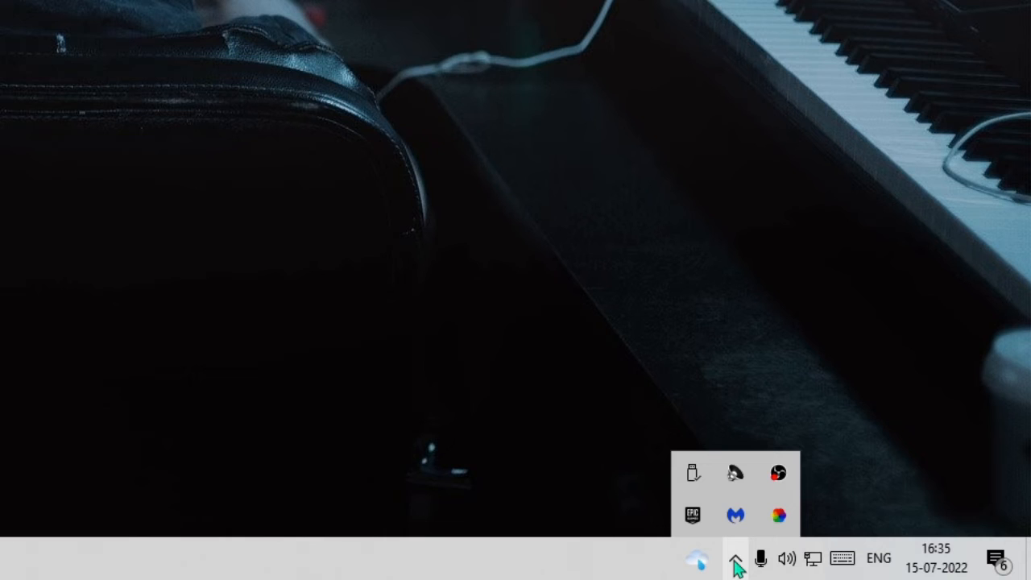
mouse_move(726, 515)
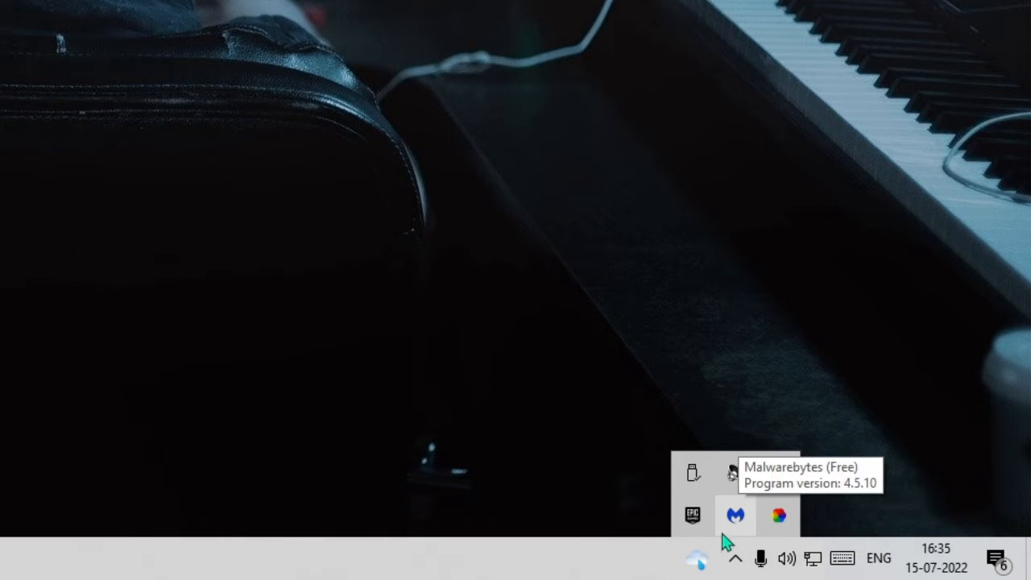
mouse_move(735, 528)
text(virus)
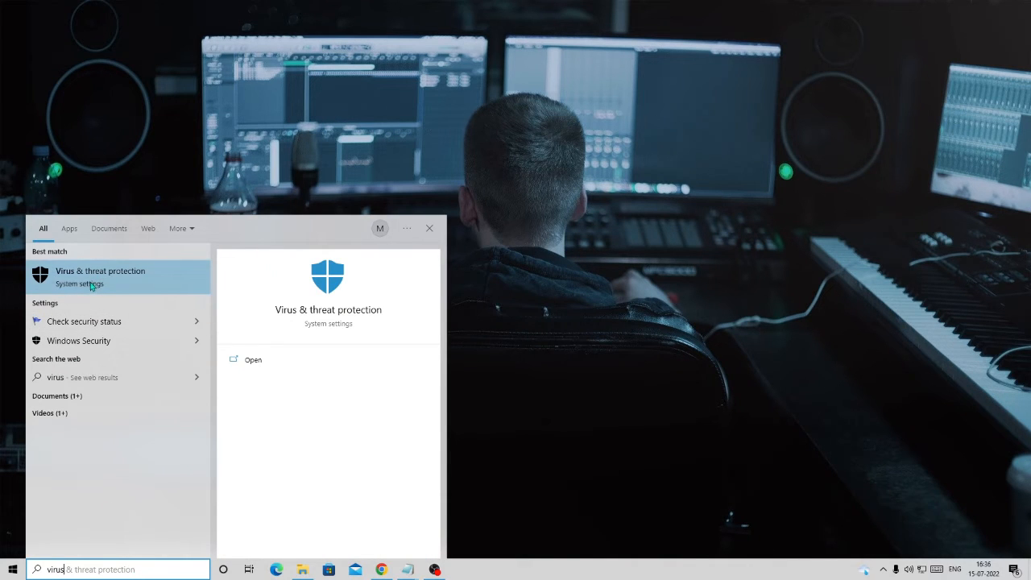
Open Virus & threat protection from the 'virus' search results
click(100, 276)
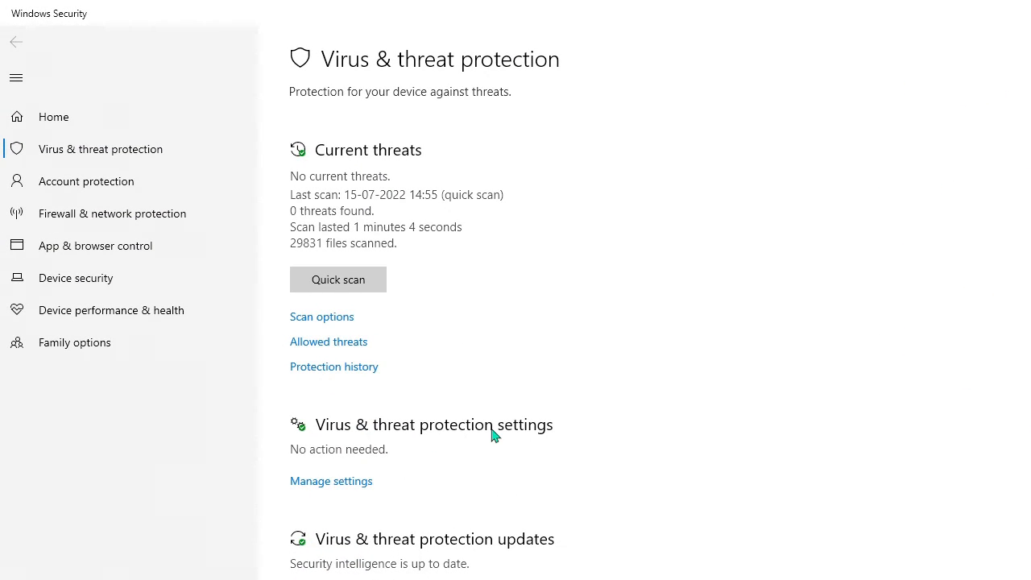
mouse_move(361, 493)
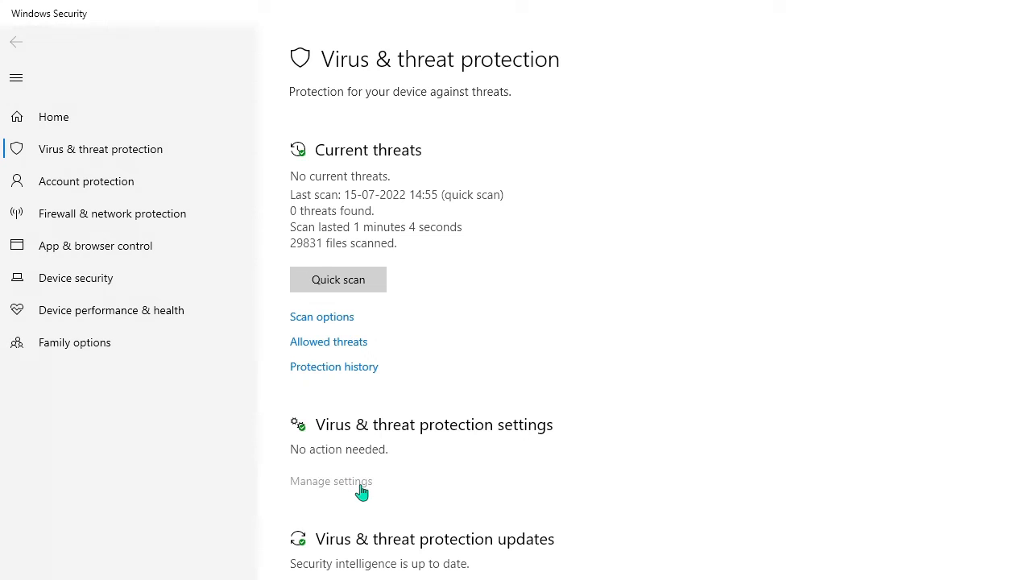
Turn off Real-time protection under Manage settings and scroll to Controlled folder access
click(330, 480)
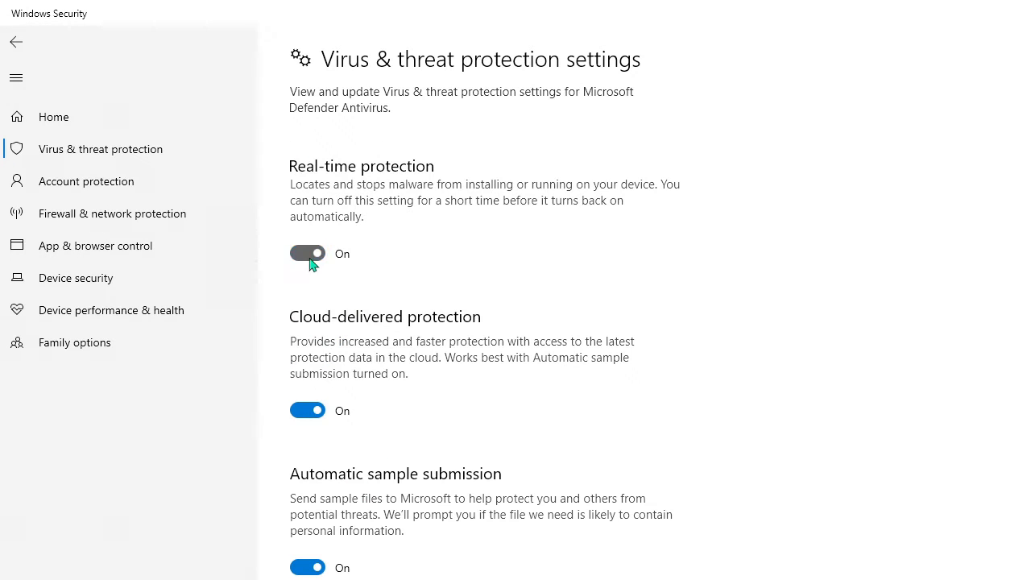
click(307, 252)
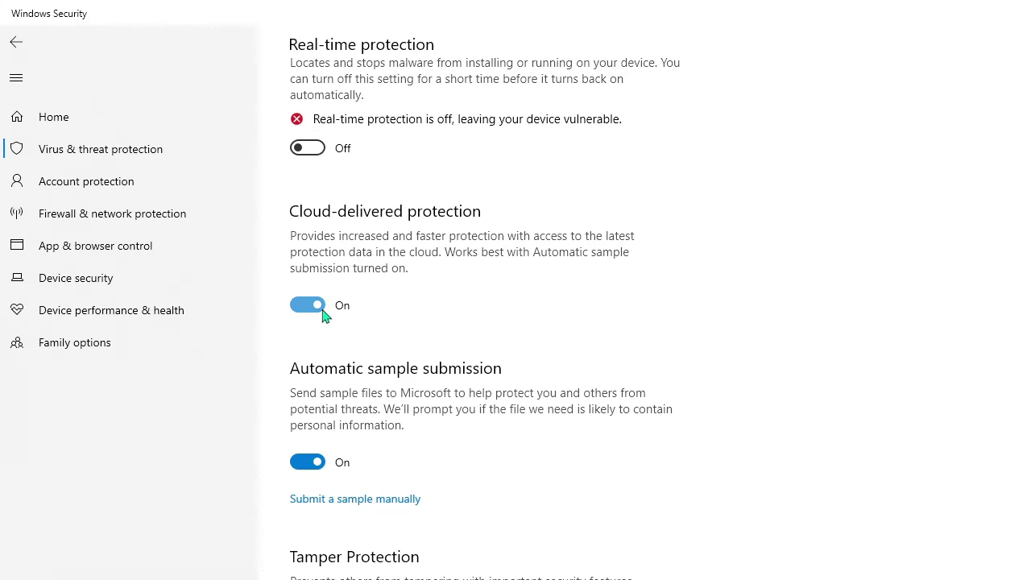
scroll(down, 3)
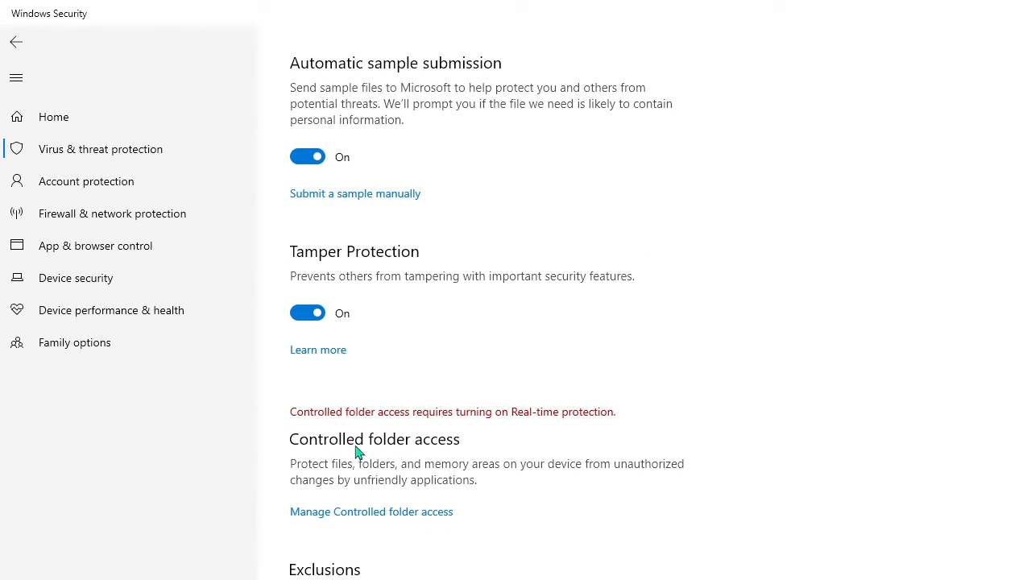
mouse_move(317, 528)
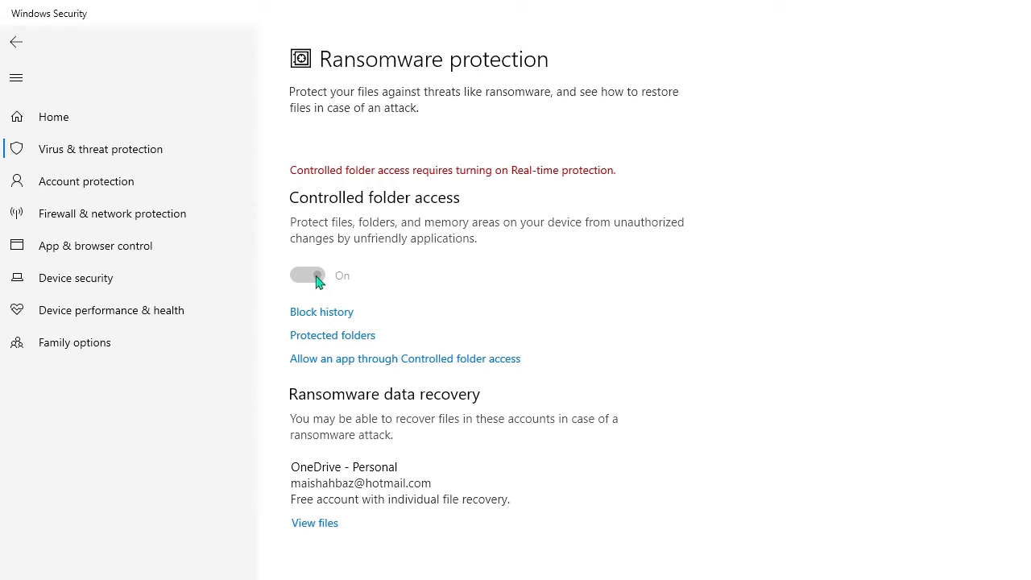
mouse_move(111, 223)
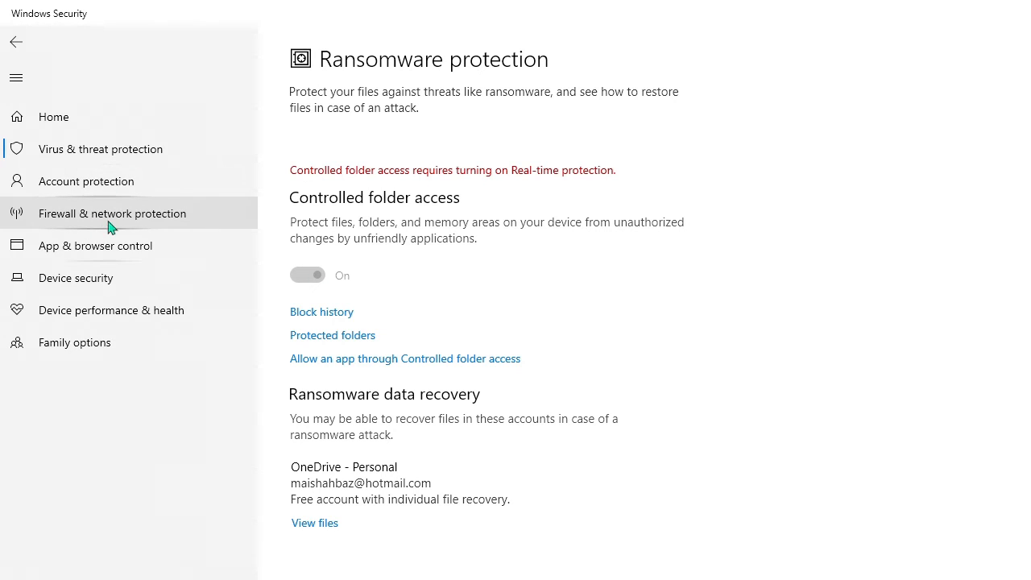
Turn off Microsoft Defender Firewall for the Private network
click(113, 212)
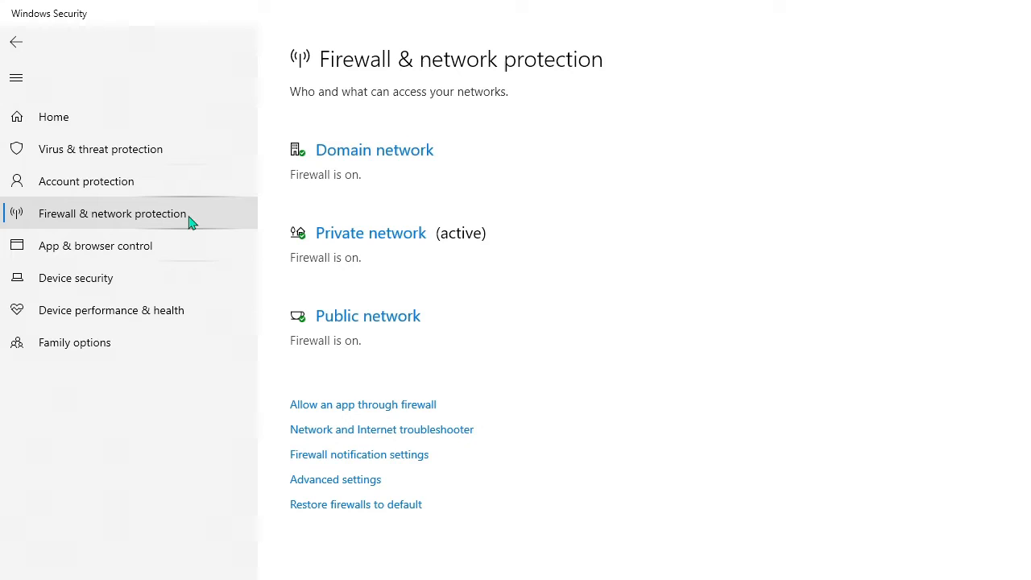
mouse_move(367, 242)
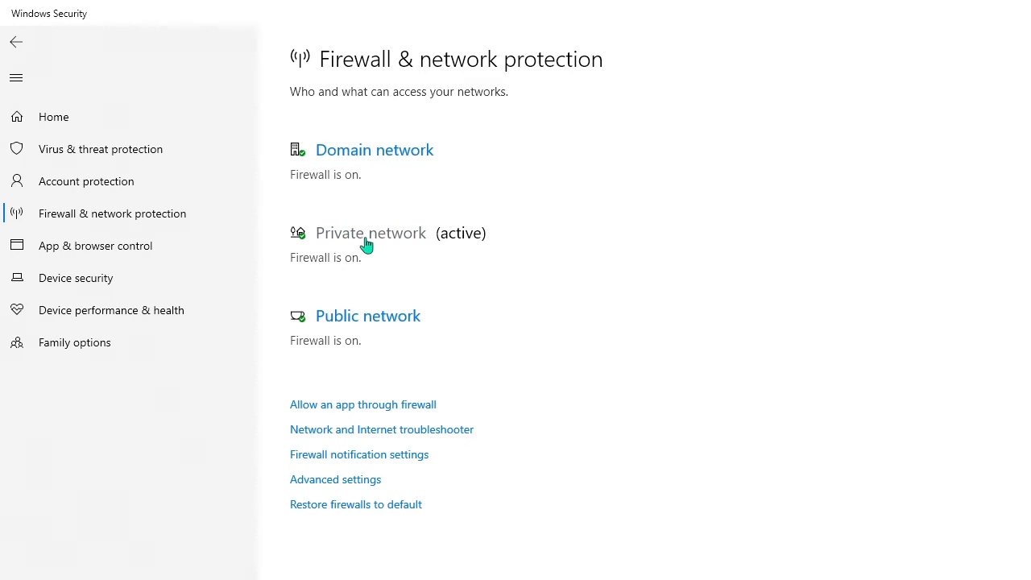
click(370, 232)
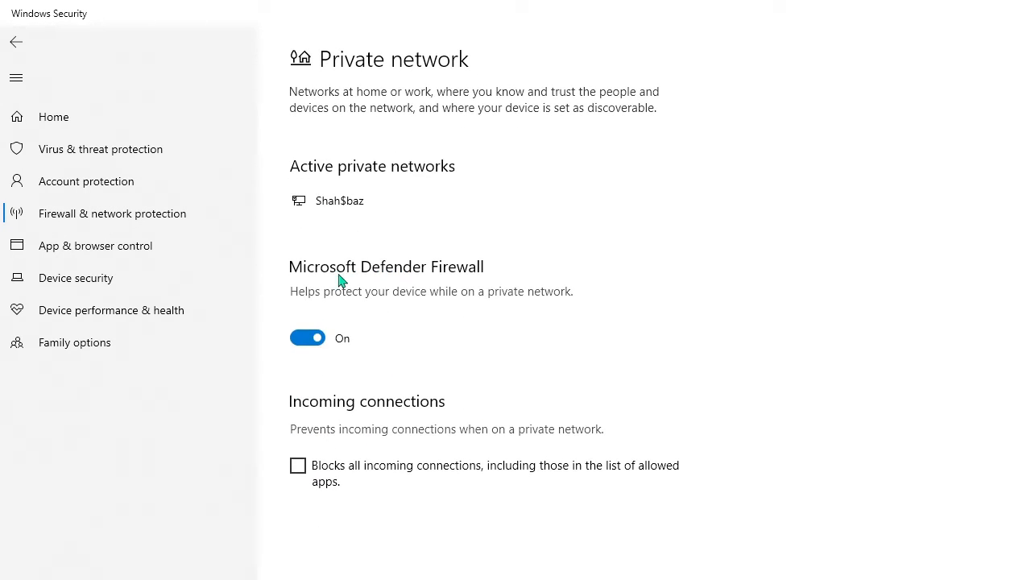
mouse_move(408, 303)
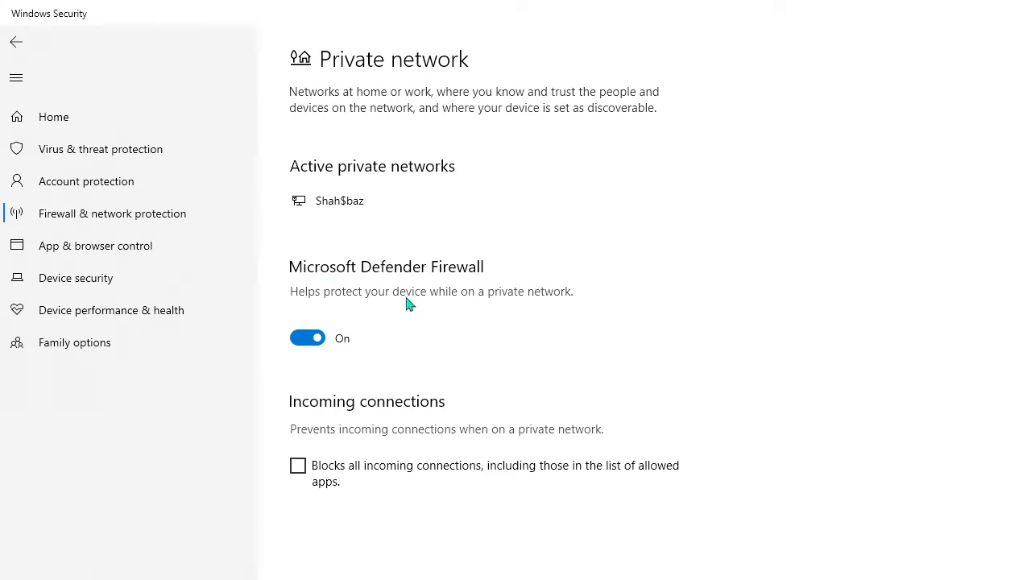
click(306, 338)
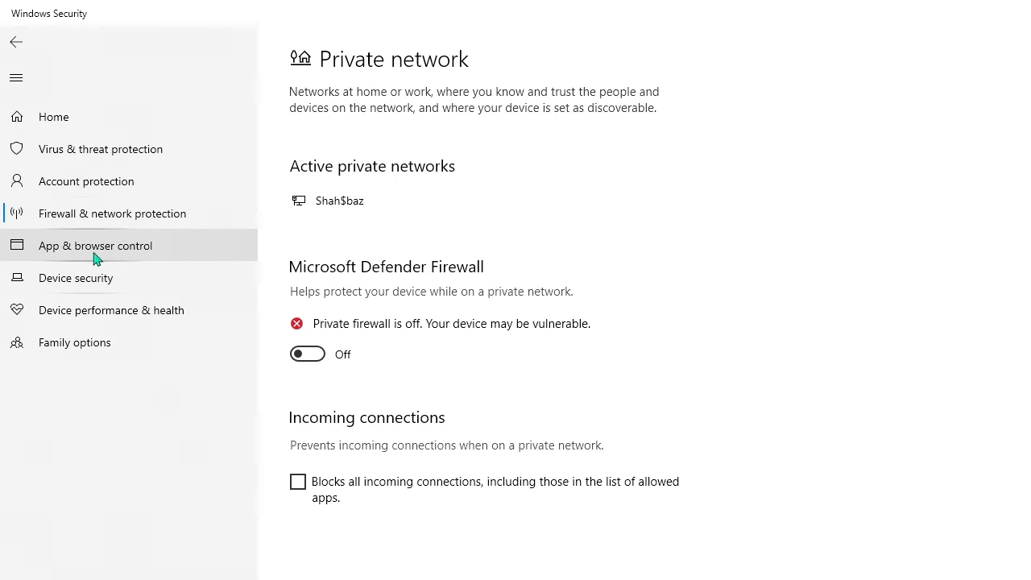
Show the App & browser control page in Windows Security
click(94, 245)
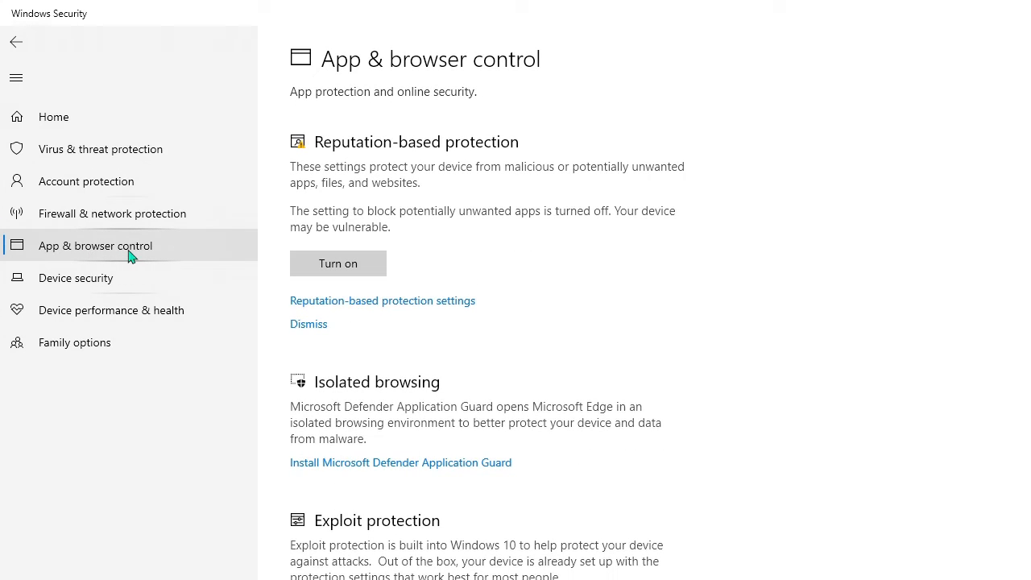
mouse_move(338, 286)
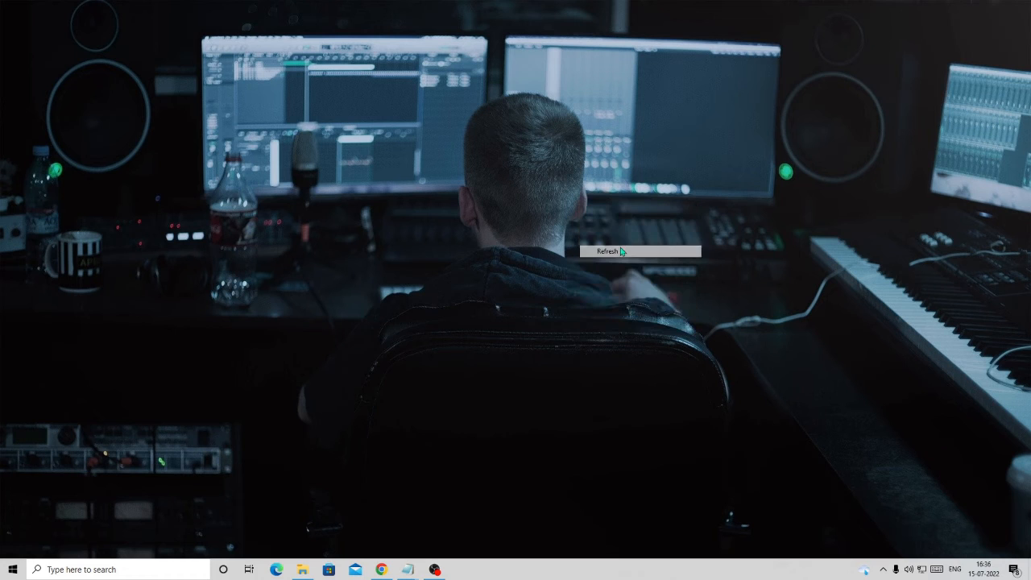
Refresh the desktop and search again for filmora_64bit_full846.exe to launch it
click(610, 248)
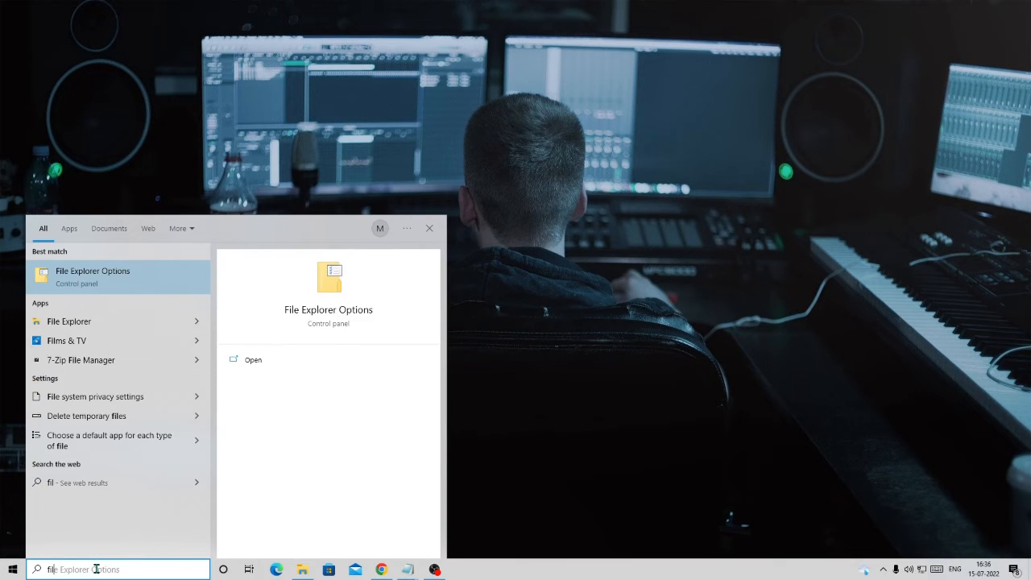
text(filmora_64bit_full846.exe)
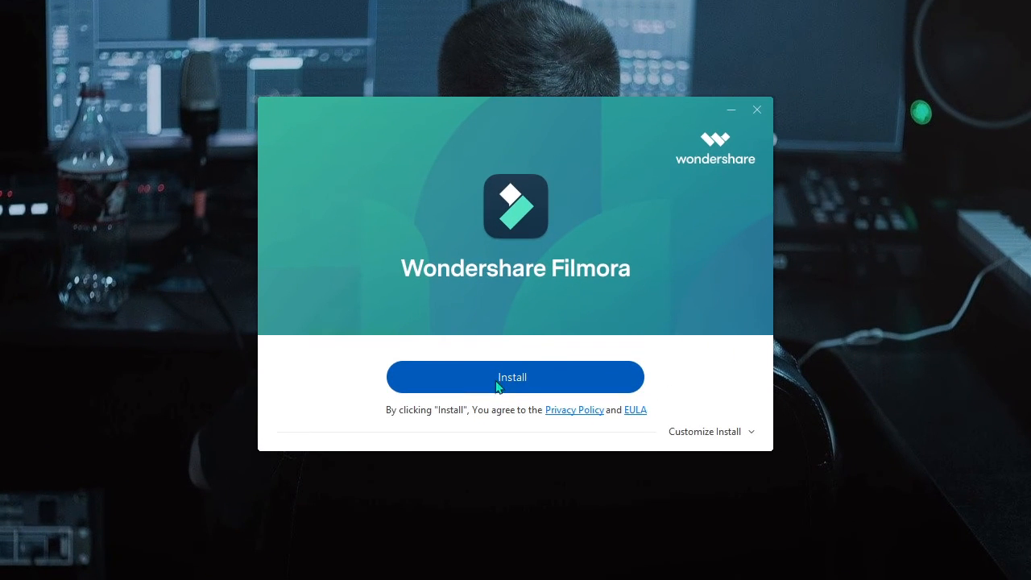
Install Wondershare Filmora and launch it with Start Now when finished
click(512, 377)
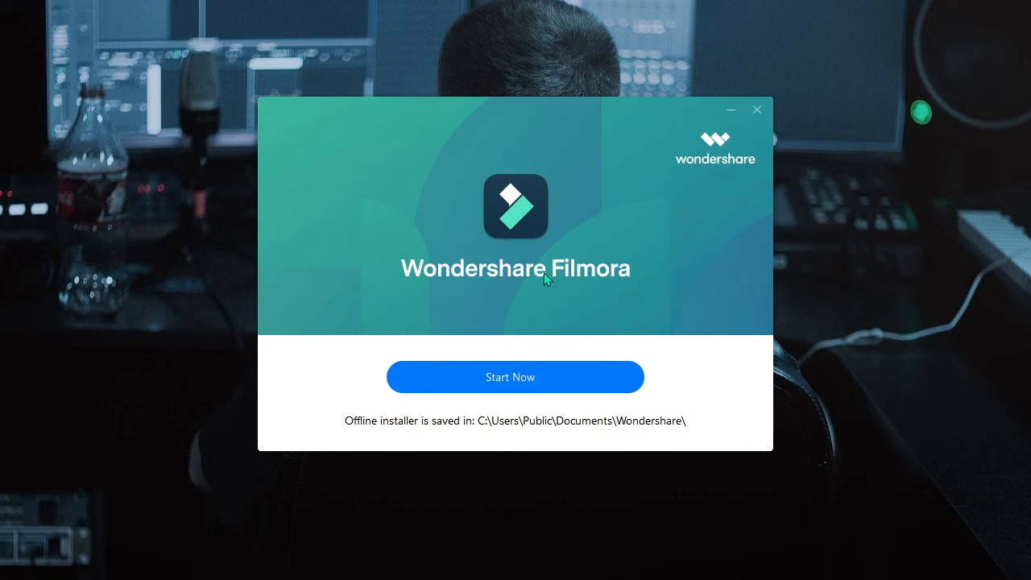
mouse_move(574, 303)
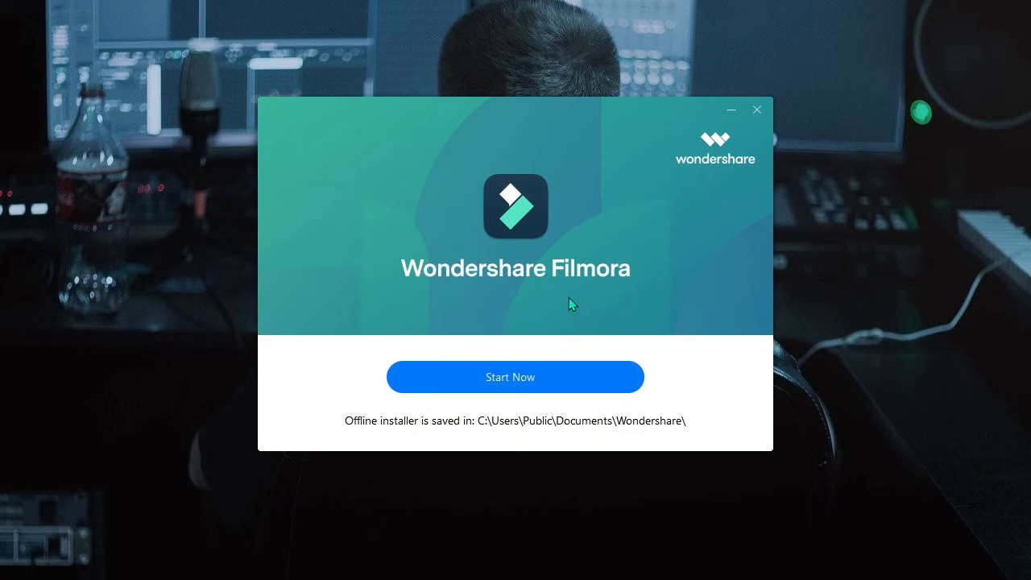
click(510, 377)
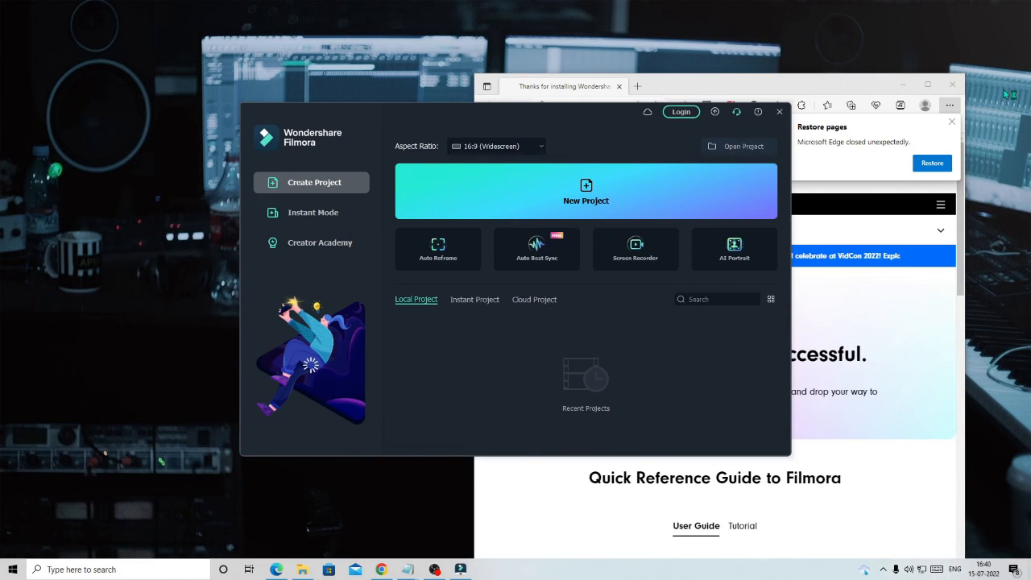
Close the browser thank-you page, leaving Filmora's new-project start screen on the desktop
click(949, 84)
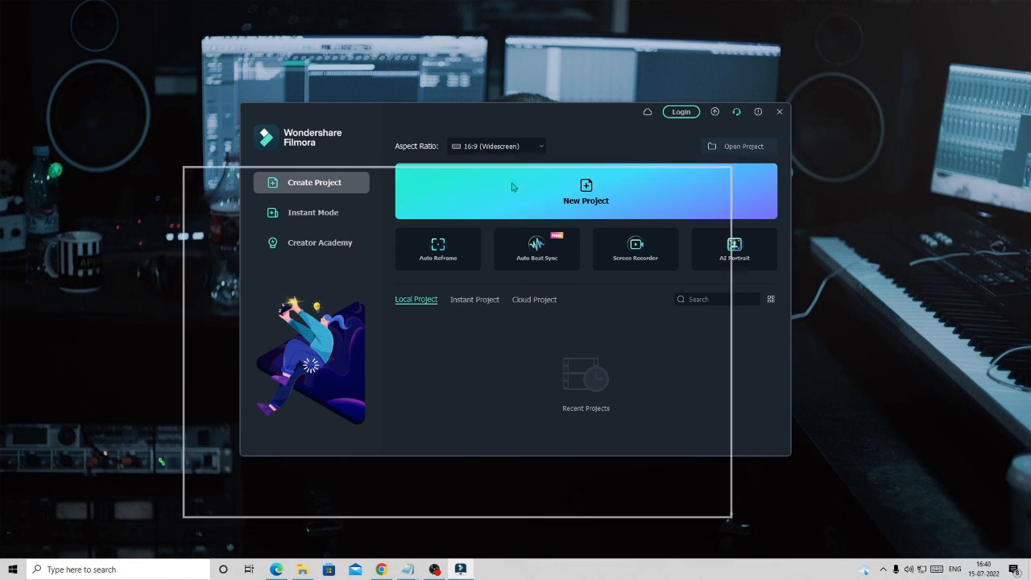